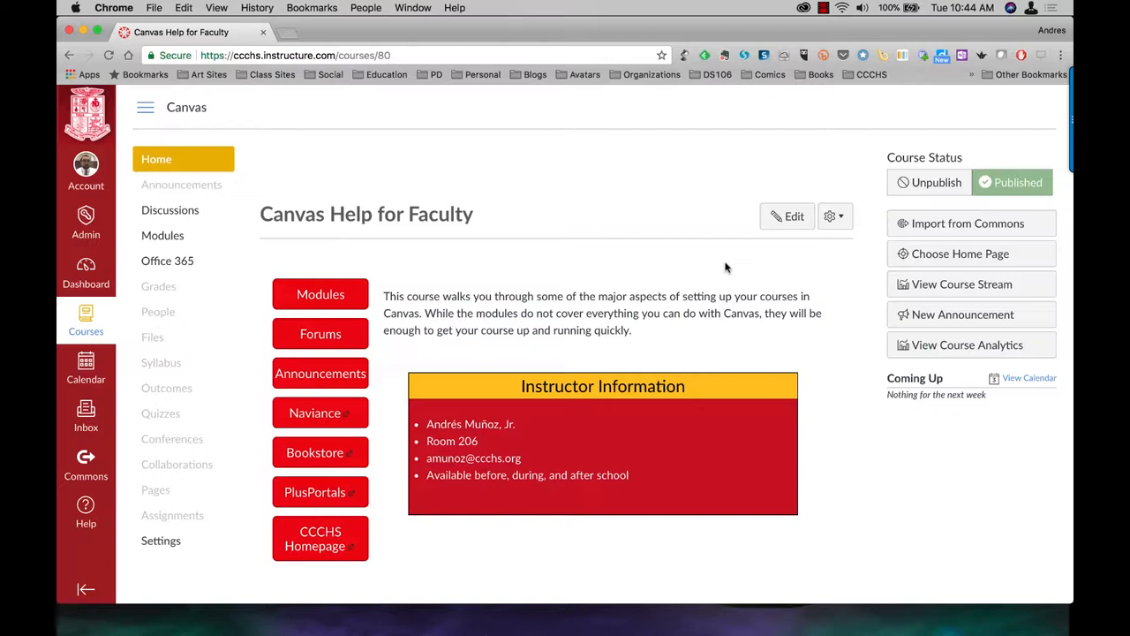
pyautogui.moveTo(159, 310)
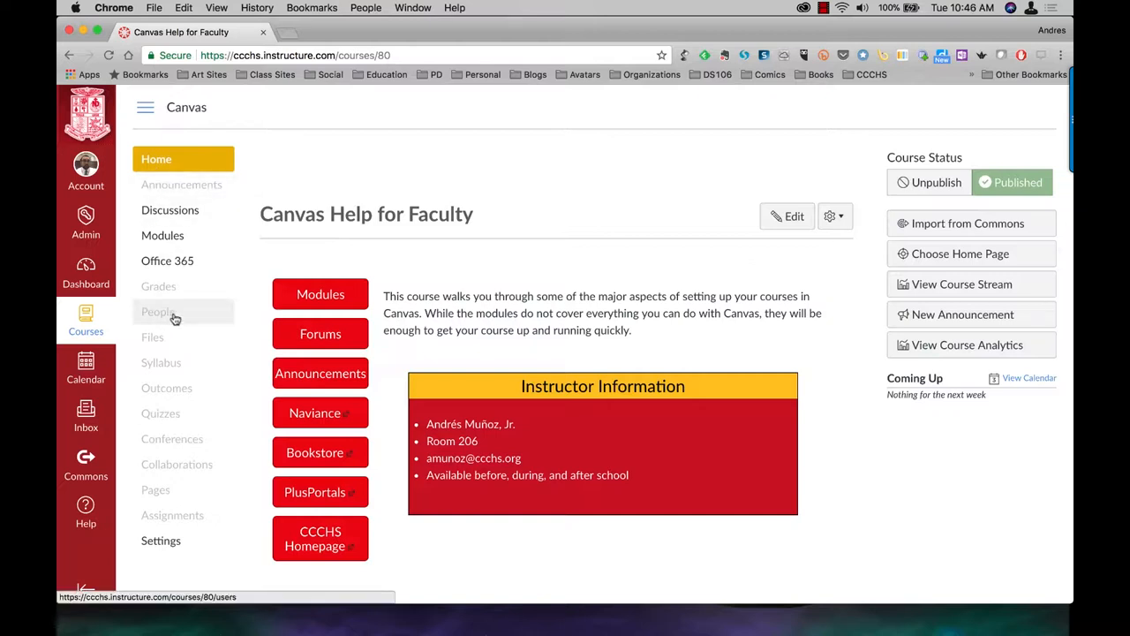
# Go to the People roster of the Canvas Help for Faculty course
pyautogui.click(159, 310)
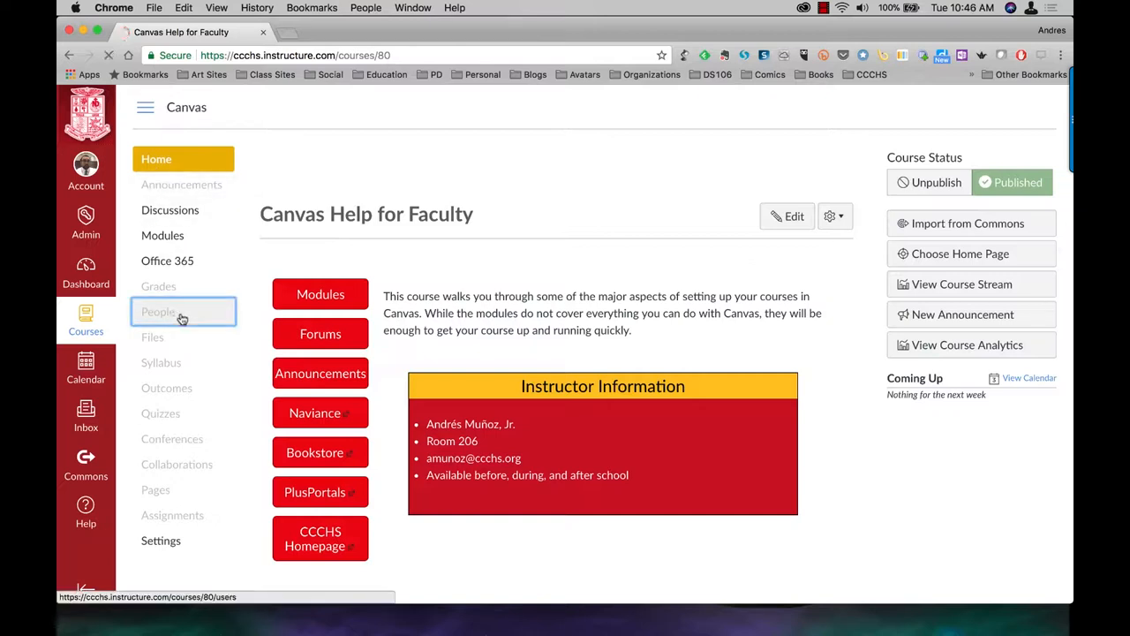
pyautogui.click(159, 311)
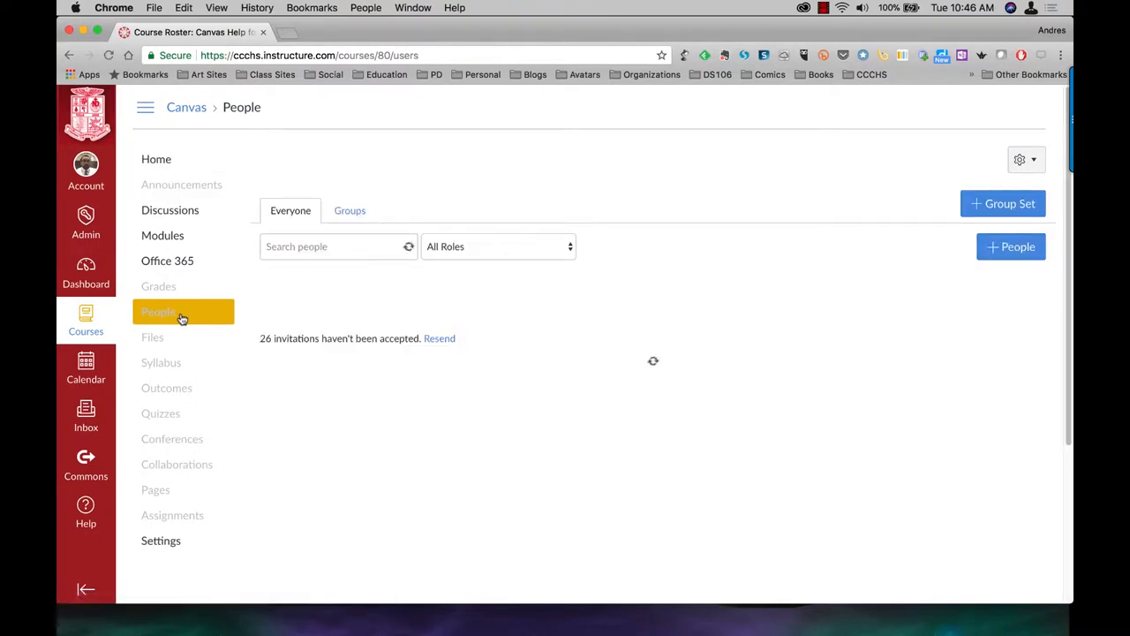
pyautogui.click(159, 311)
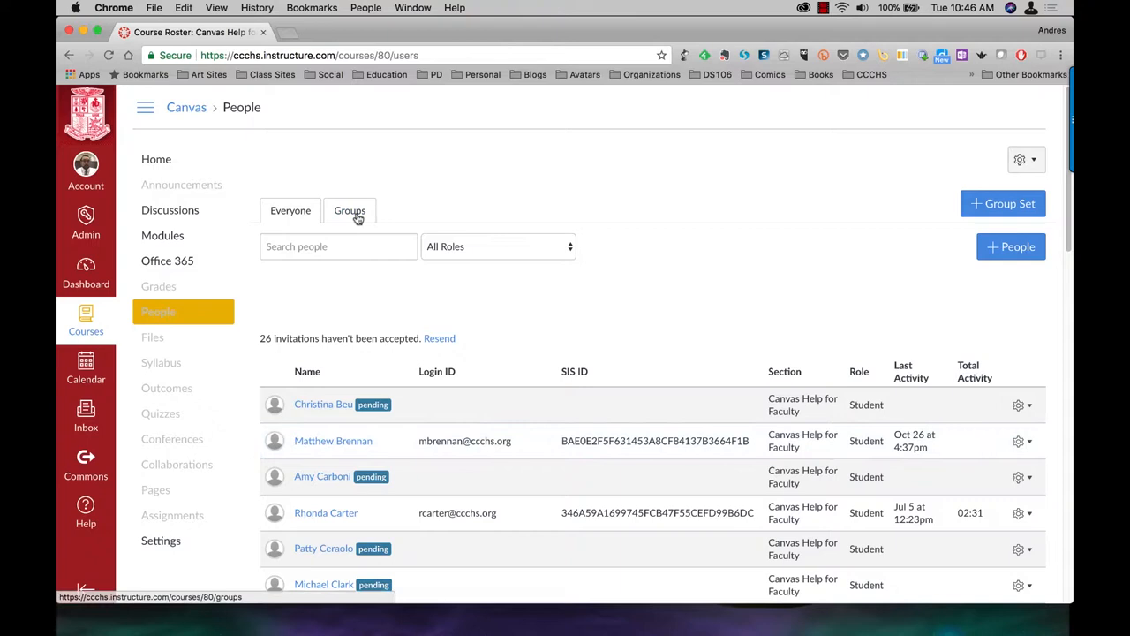
# Switch to the Groups view and begin a new group set
pyautogui.click(350, 210)
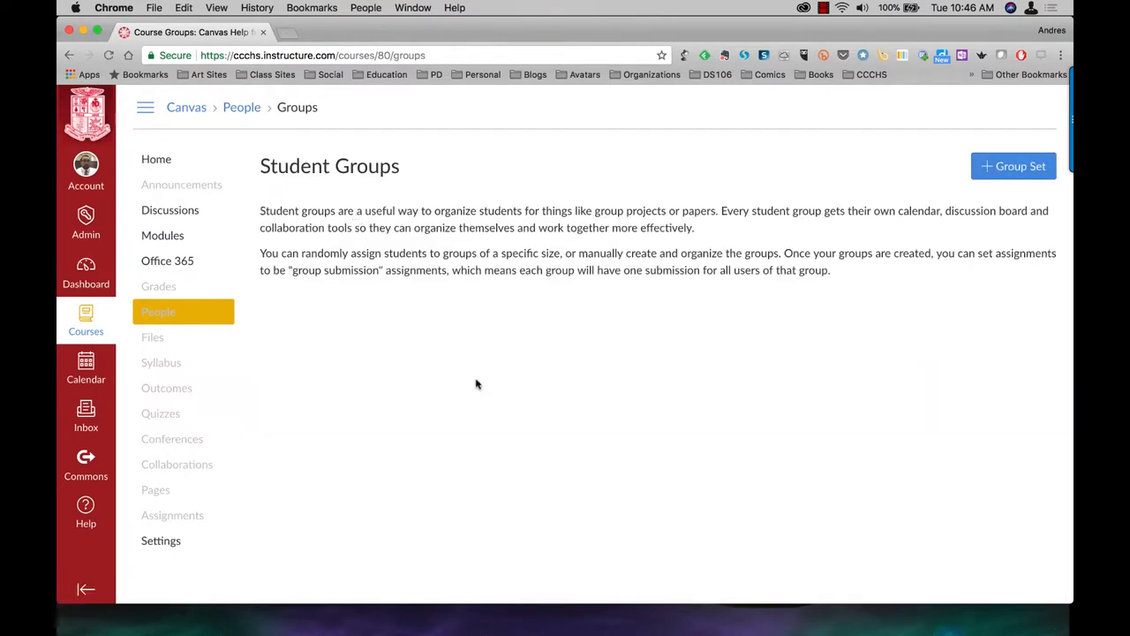
pyautogui.moveTo(751, 268)
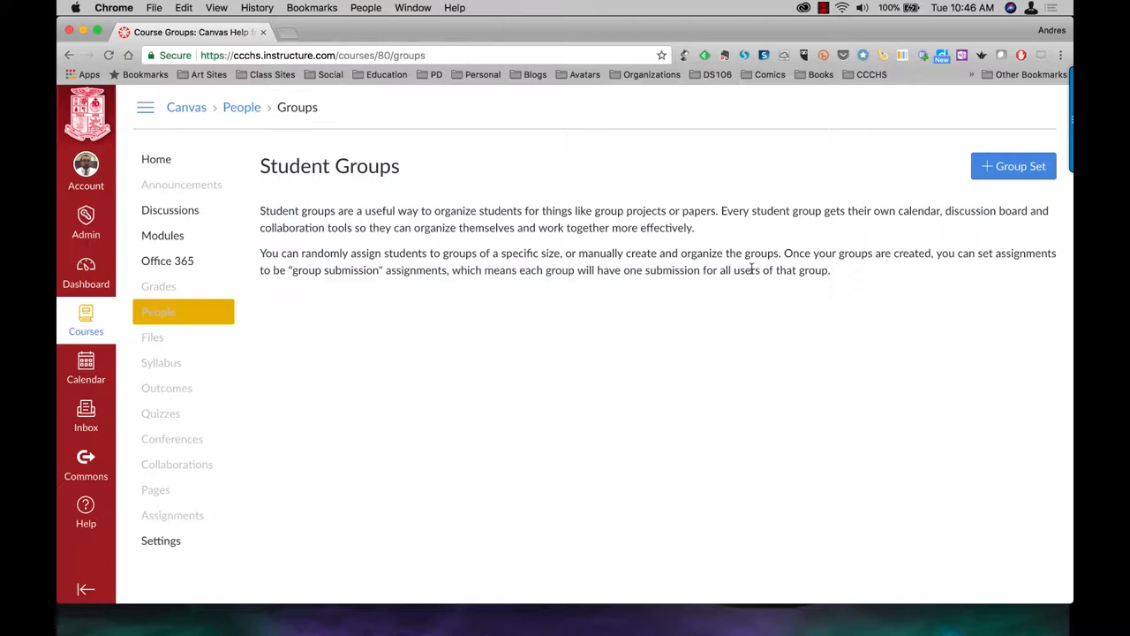
pyautogui.moveTo(872, 168)
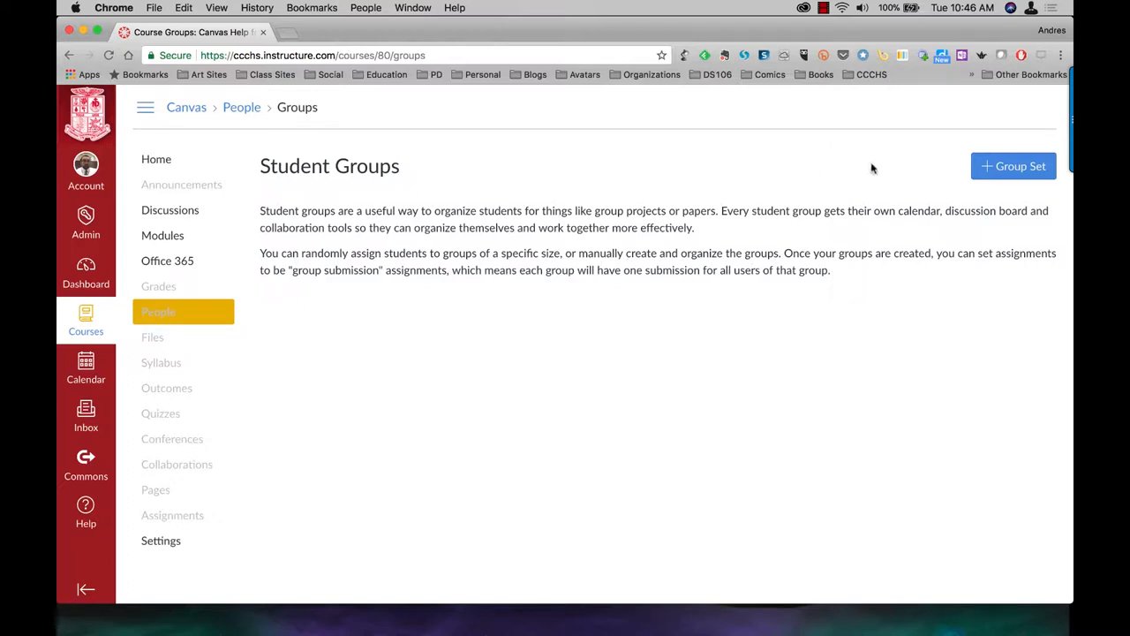
pyautogui.click(1014, 166)
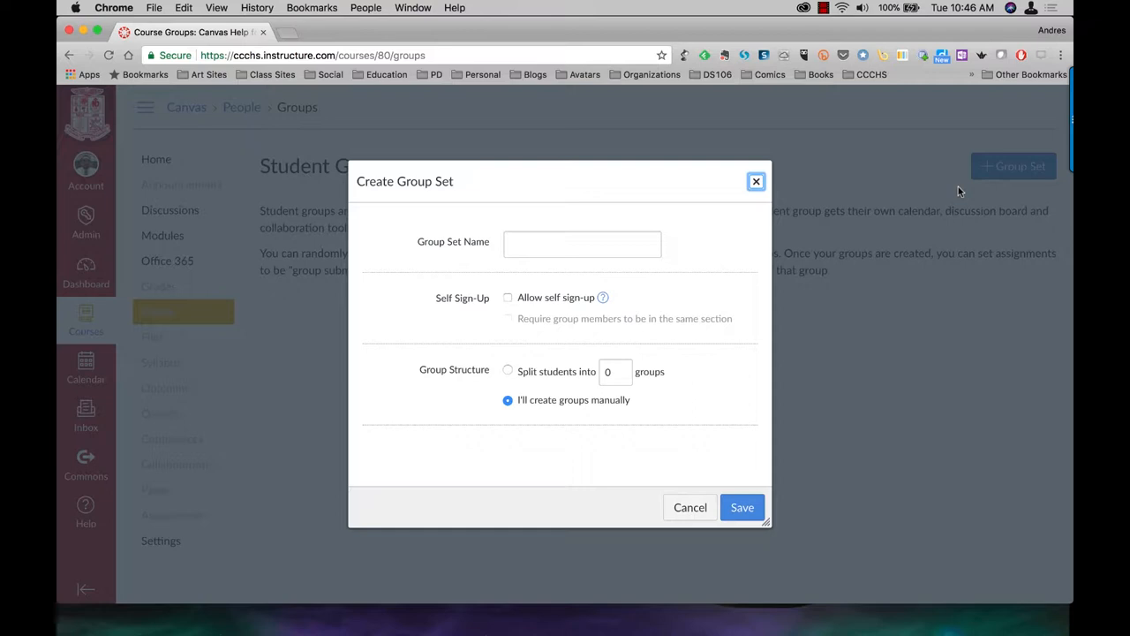
# Save a new group set named 'Departments' with groups created manually
pyautogui.click(583, 244)
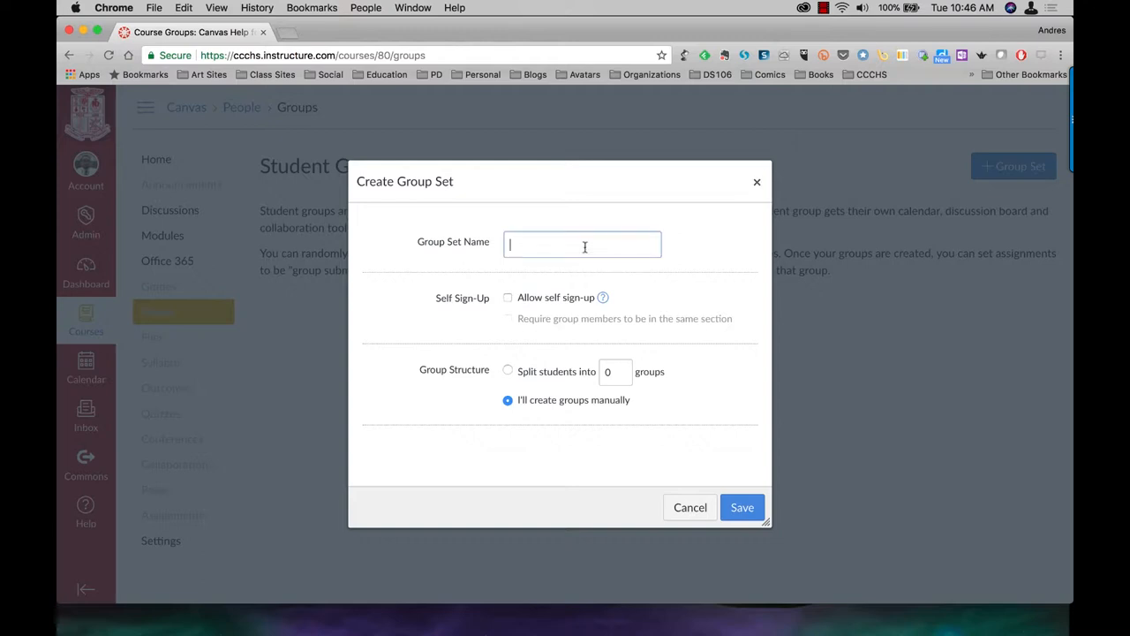
pyautogui.write('Departments')
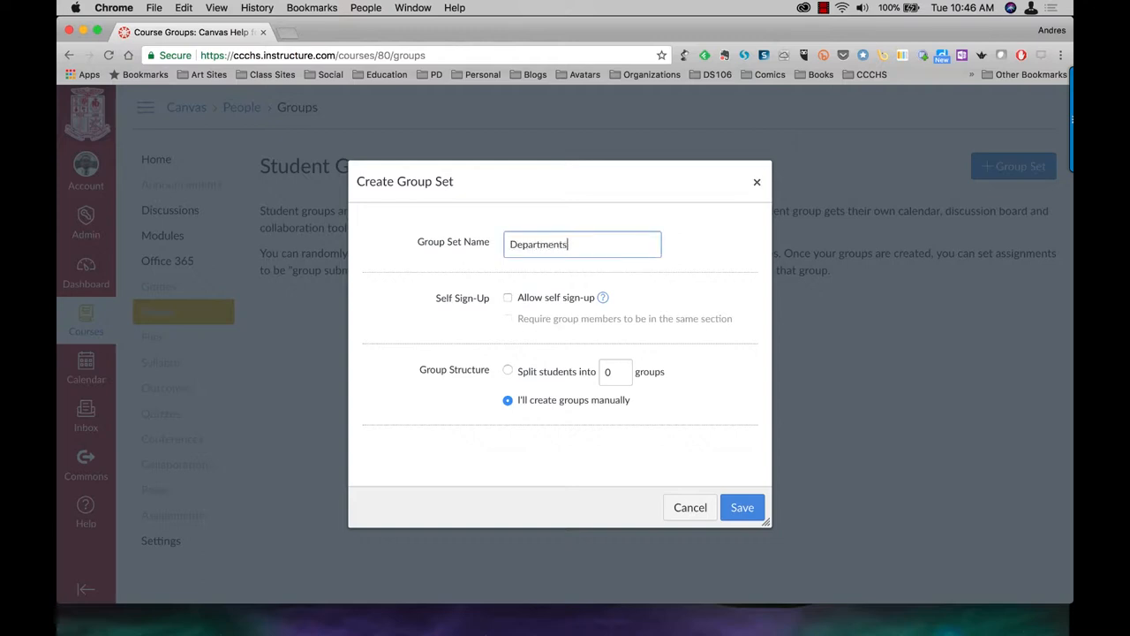
pyautogui.moveTo(551, 307)
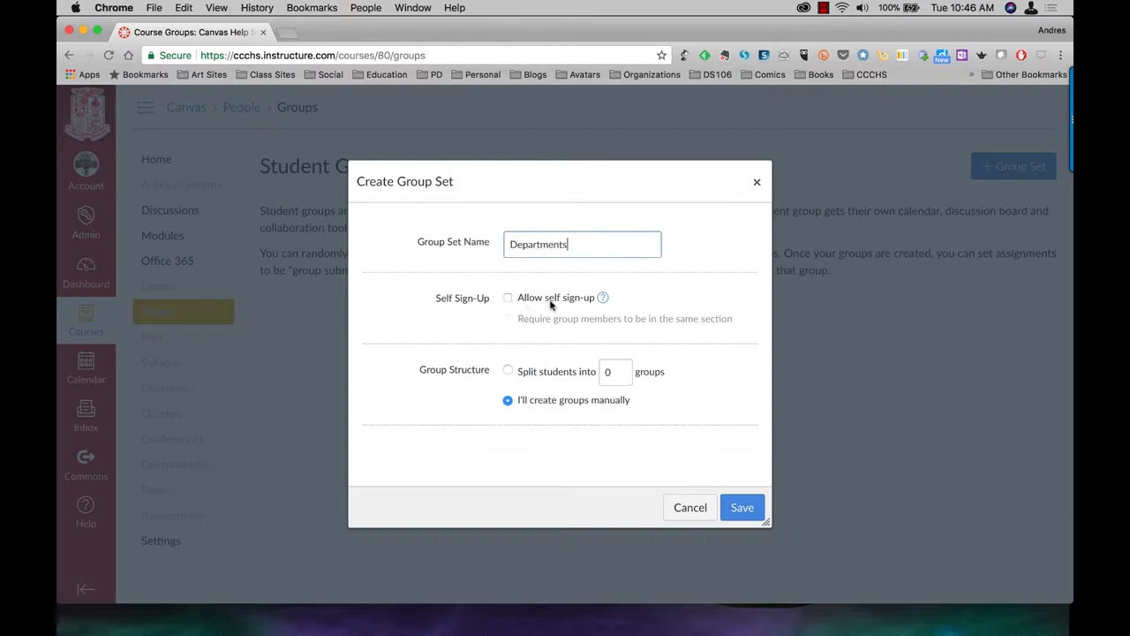
pyautogui.moveTo(582, 307)
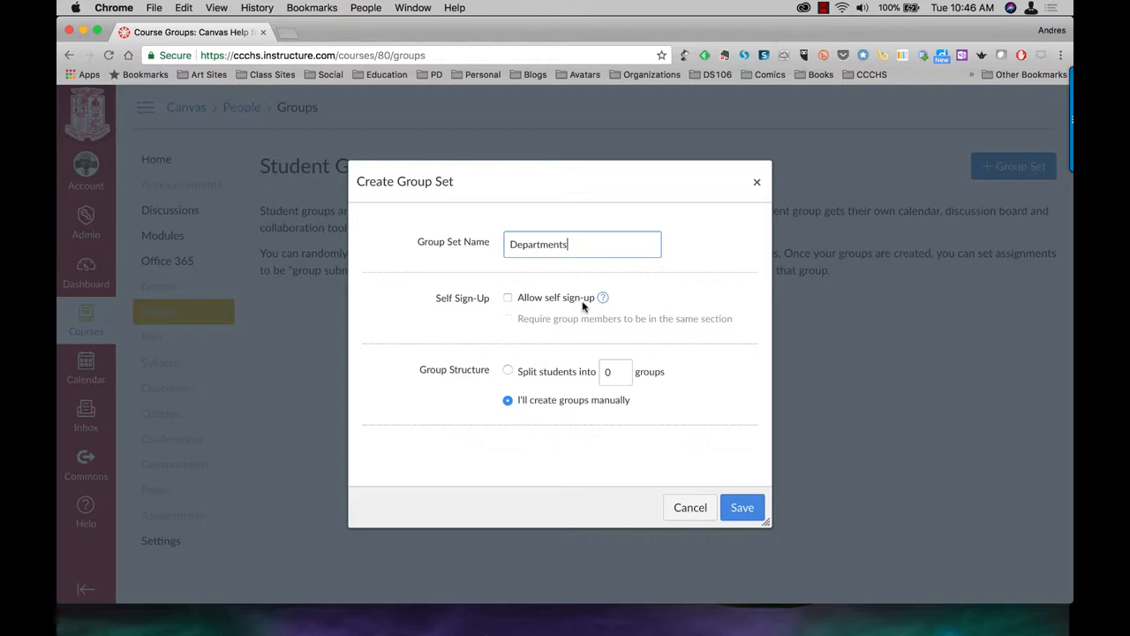
pyautogui.moveTo(547, 381)
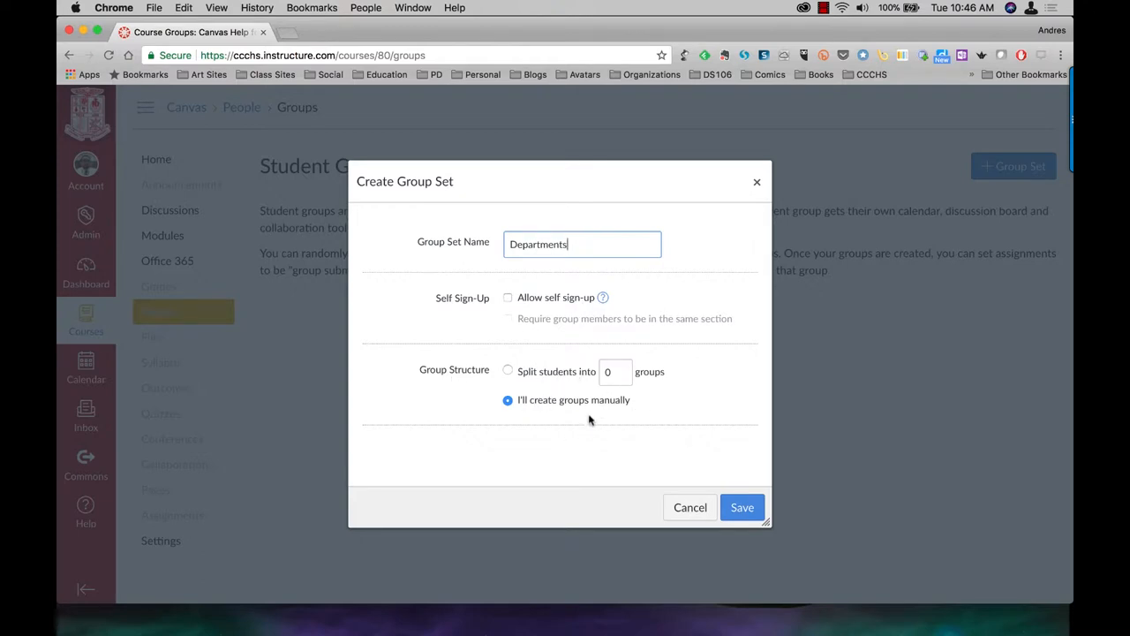
pyautogui.moveTo(703, 451)
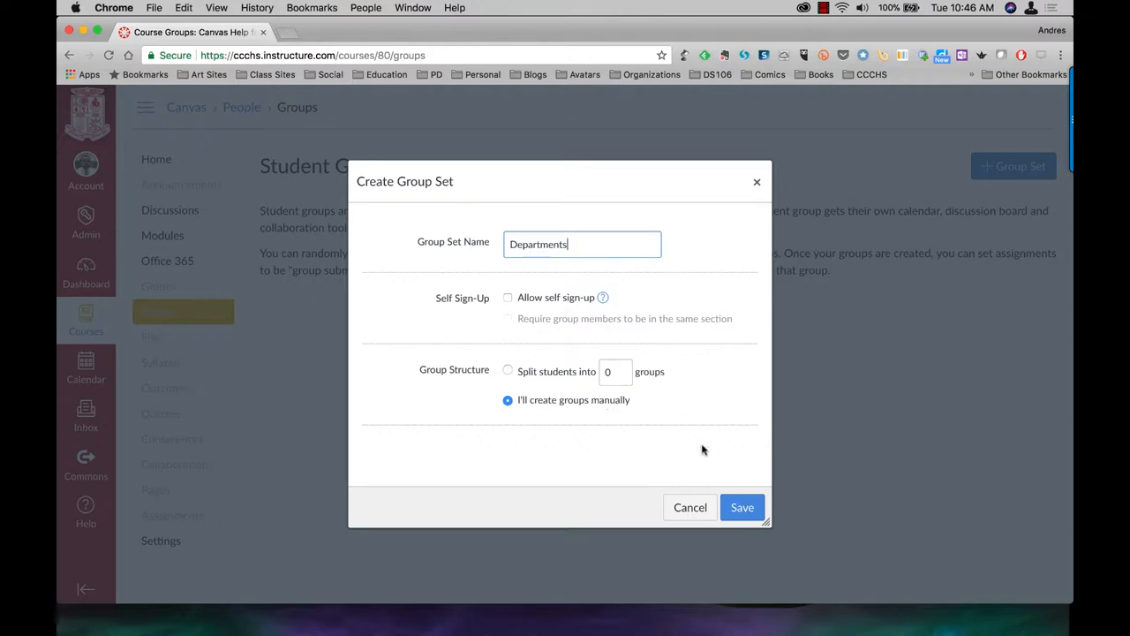
pyautogui.click(742, 507)
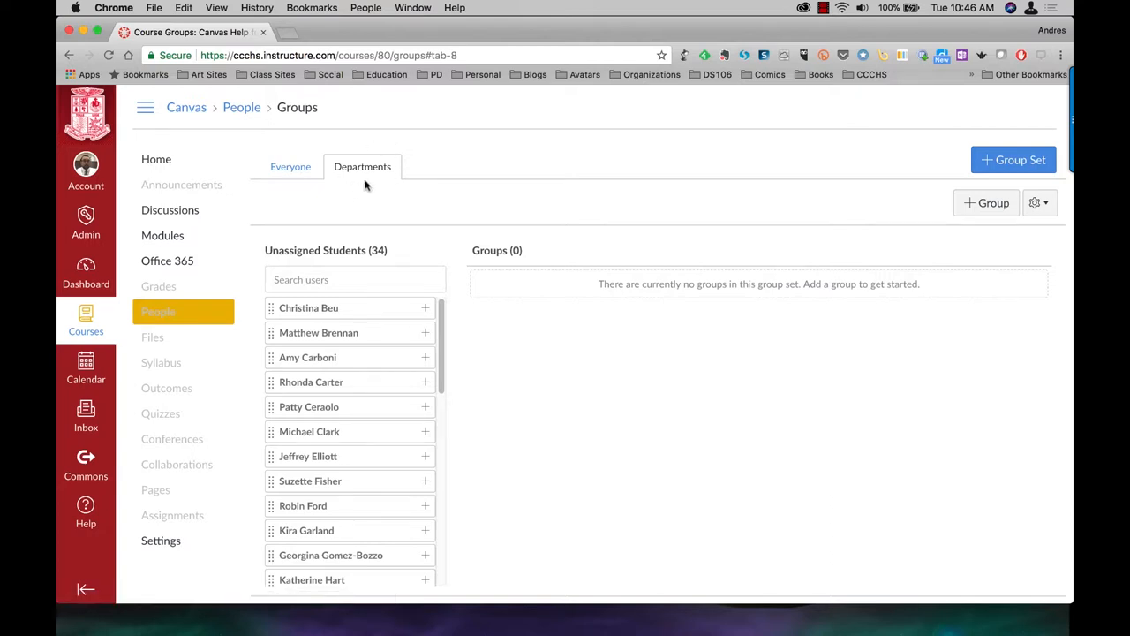
pyautogui.moveTo(1020, 240)
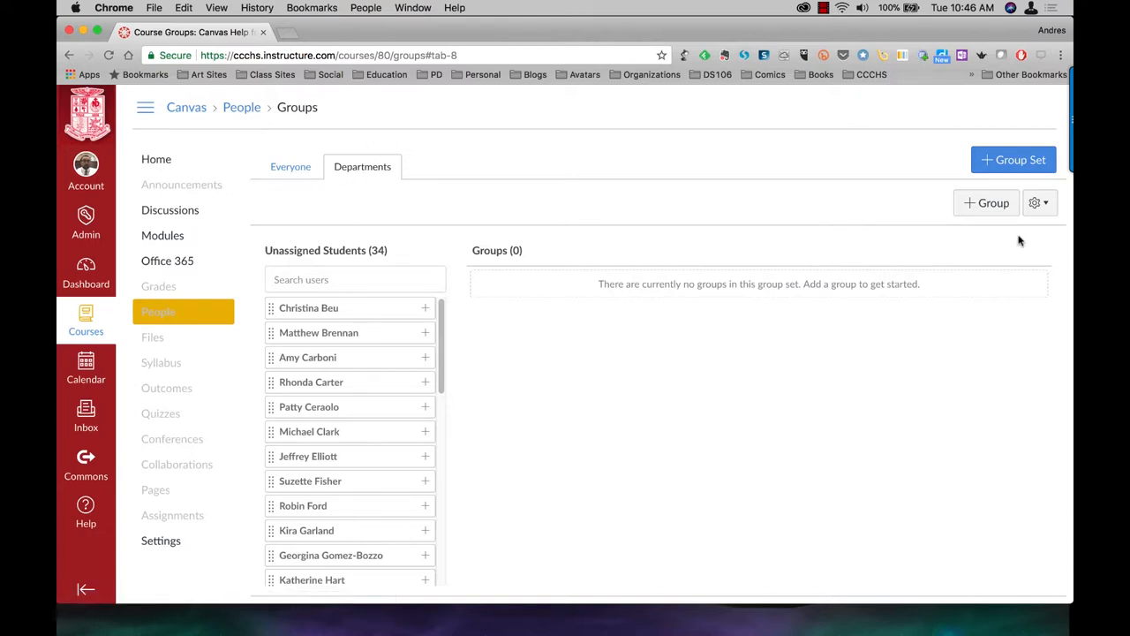
# Start a new group inside the Departments group set
pyautogui.click(985, 201)
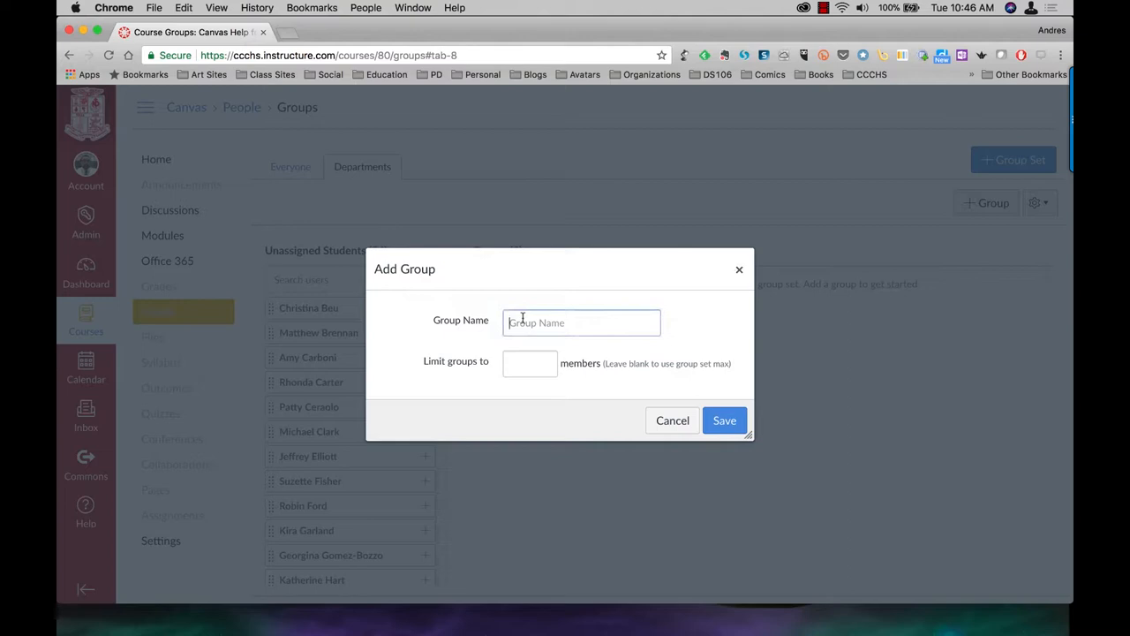
# Create an empty group named 'English' with no member limit
pyautogui.write('English')
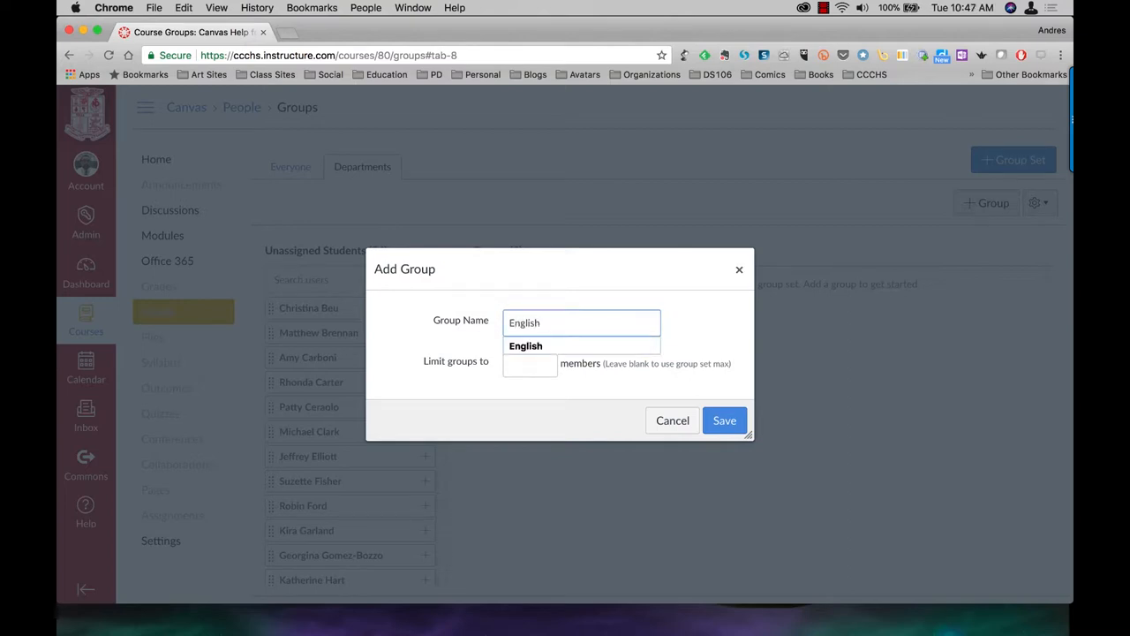
pyautogui.click(530, 364)
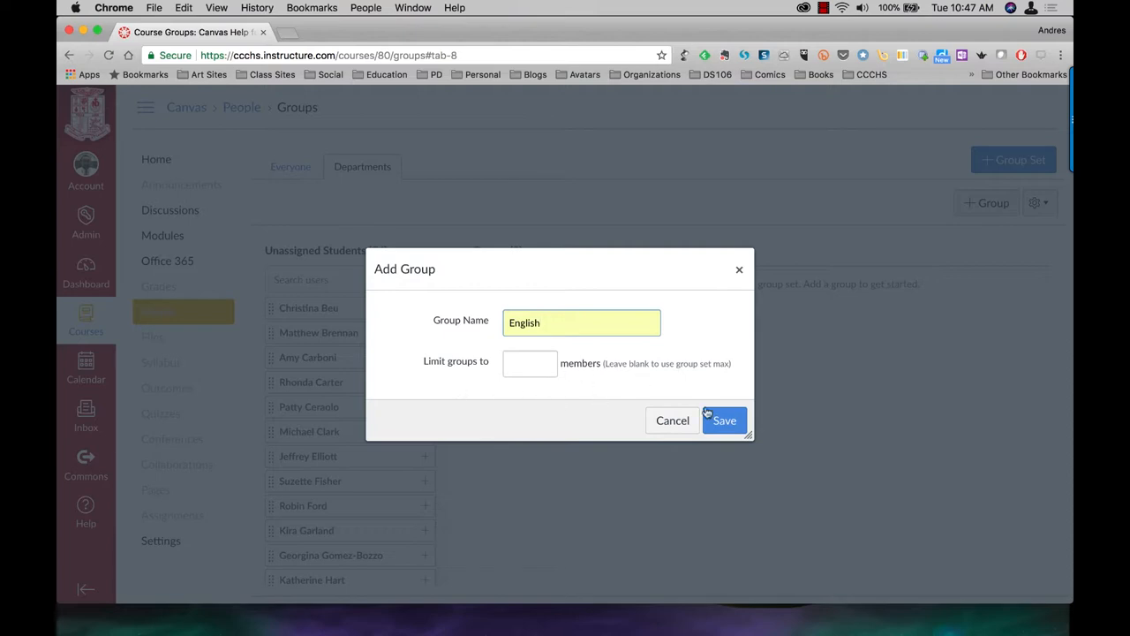
pyautogui.click(725, 420)
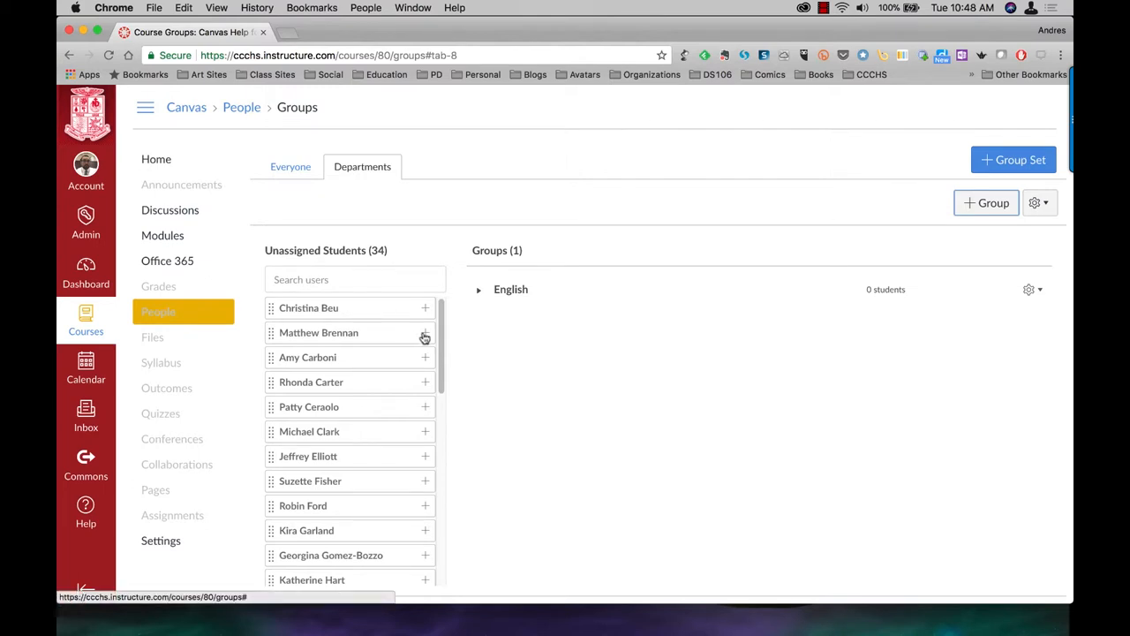
pyautogui.click(423, 332)
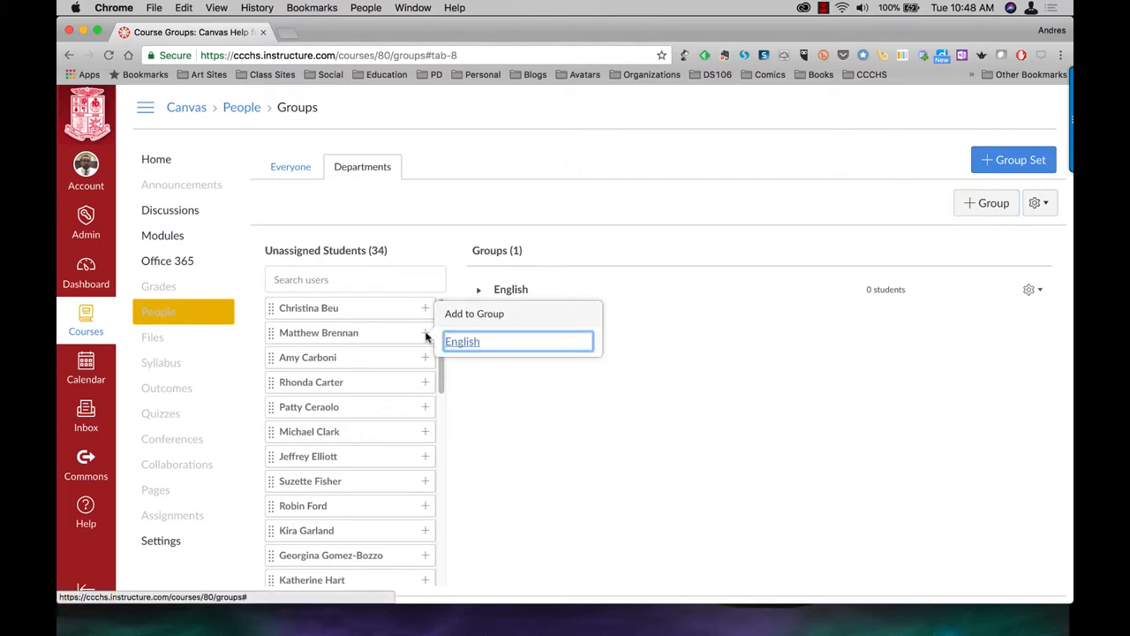
pyautogui.click(463, 342)
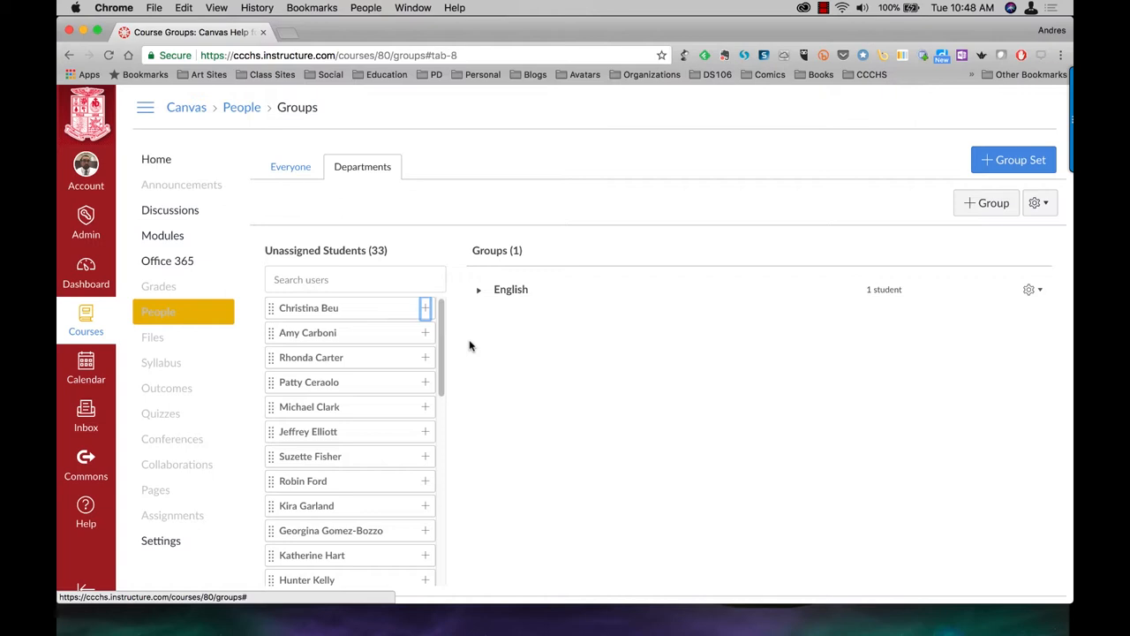
pyautogui.click(353, 279)
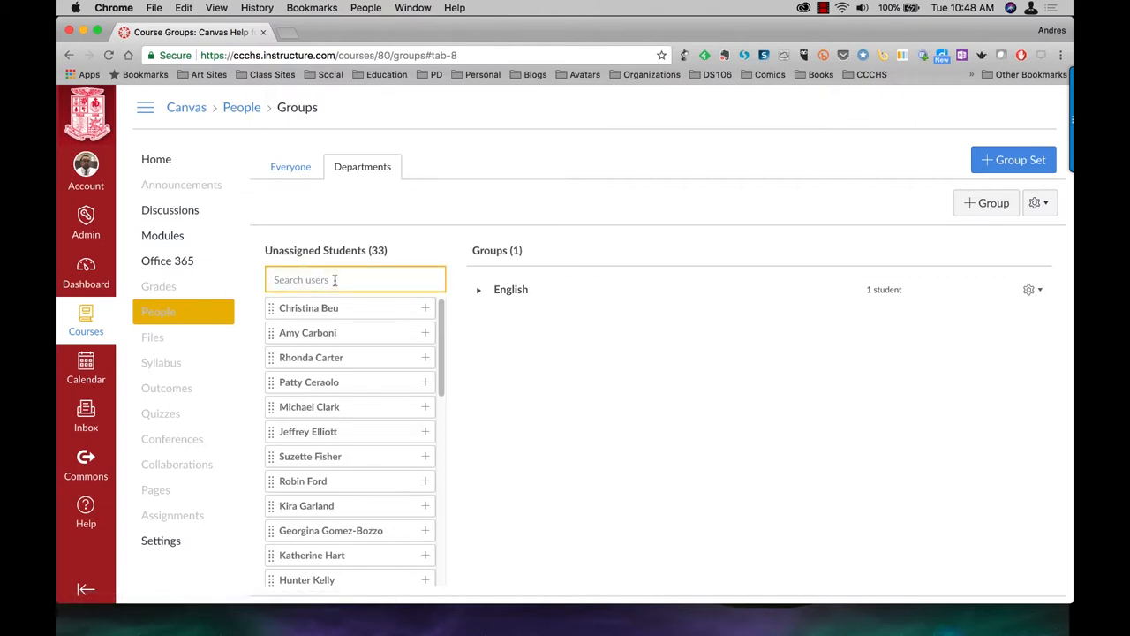
pyautogui.click(424, 555)
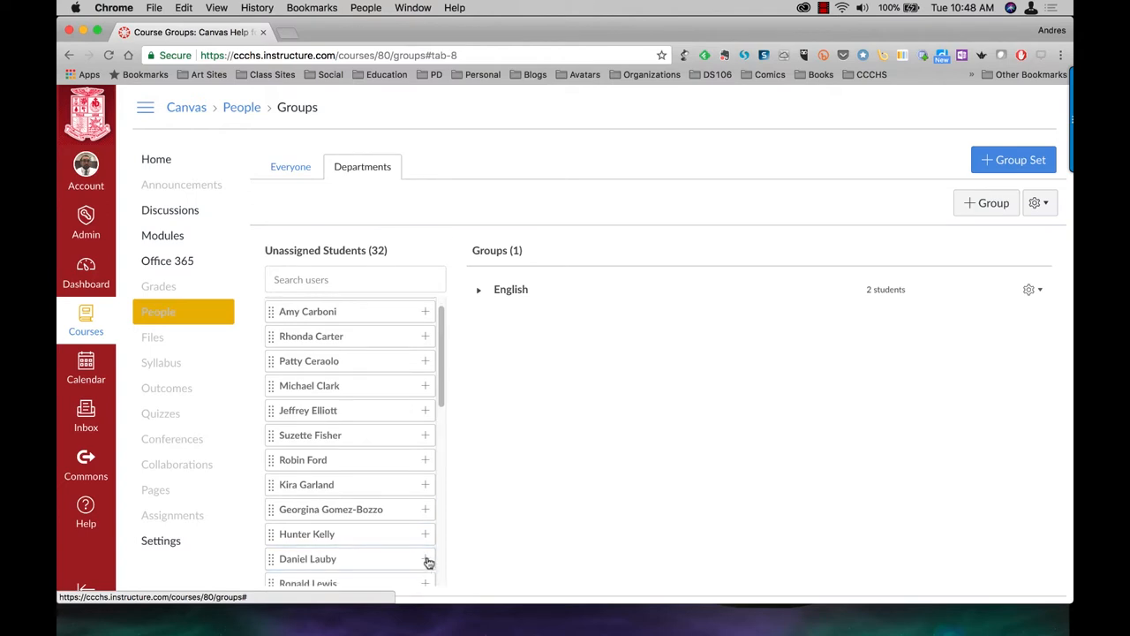
pyautogui.click(424, 558)
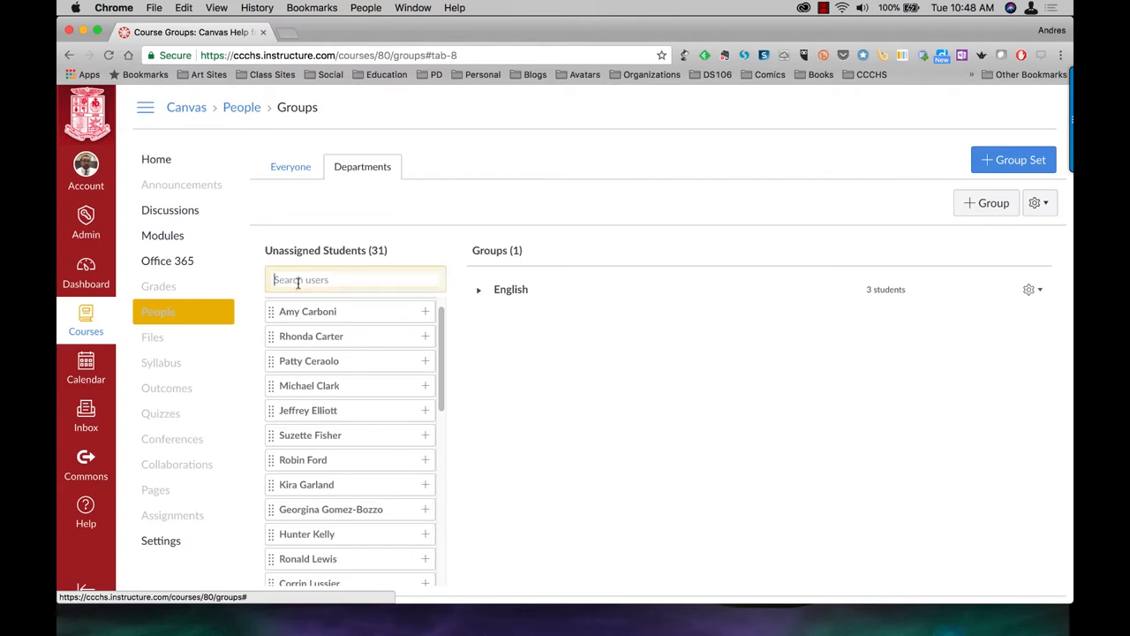
pyautogui.write('fisher')
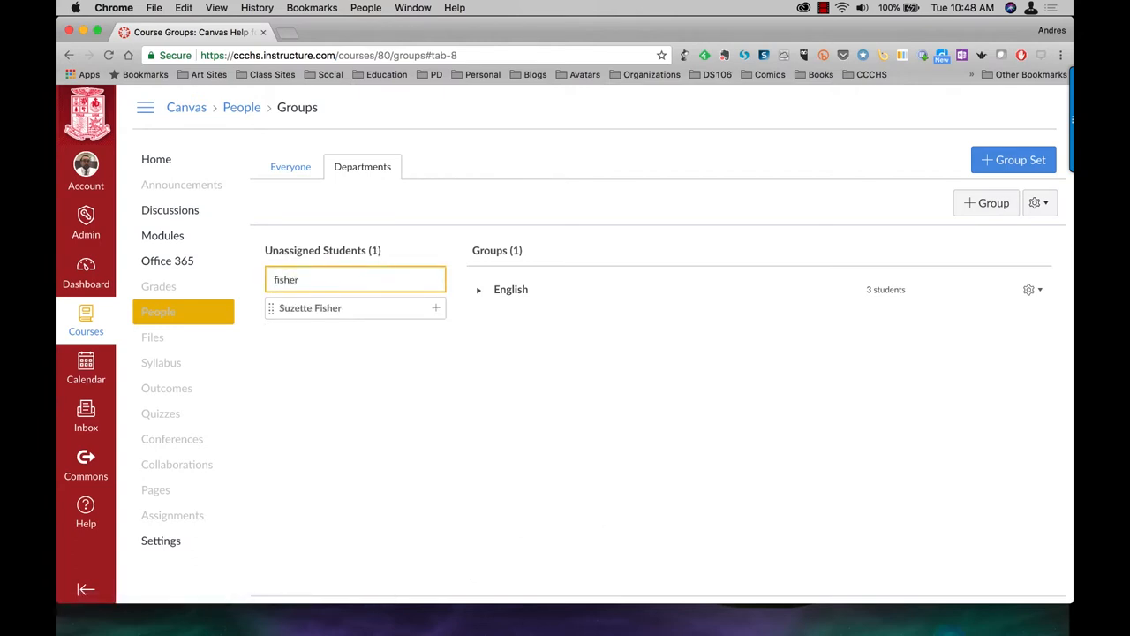
pyautogui.click(435, 308)
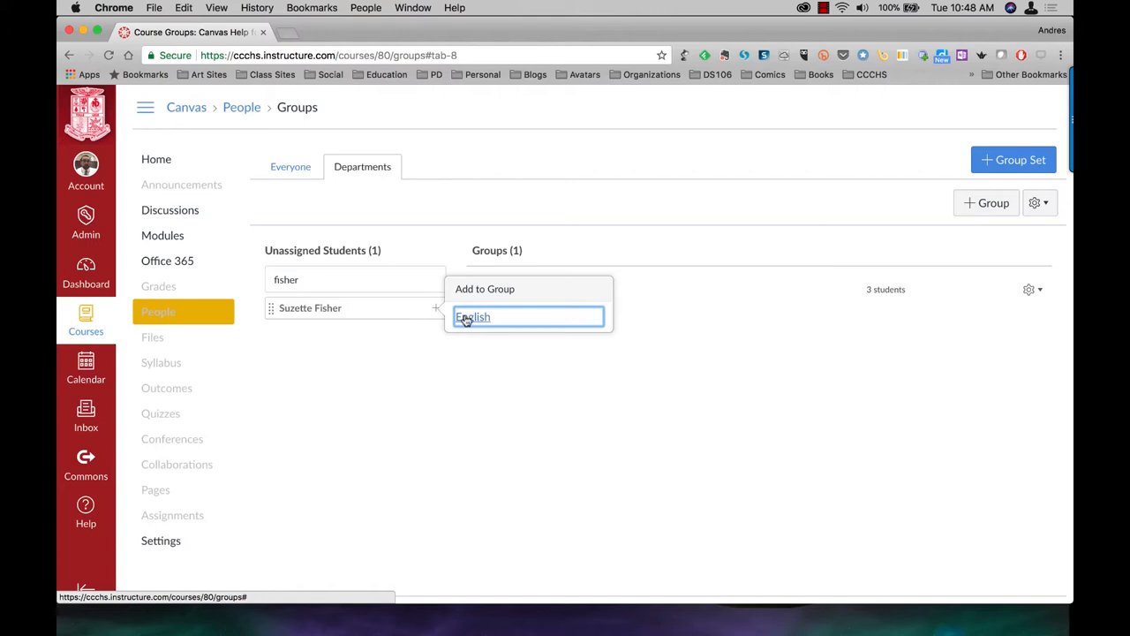
pyautogui.click(473, 318)
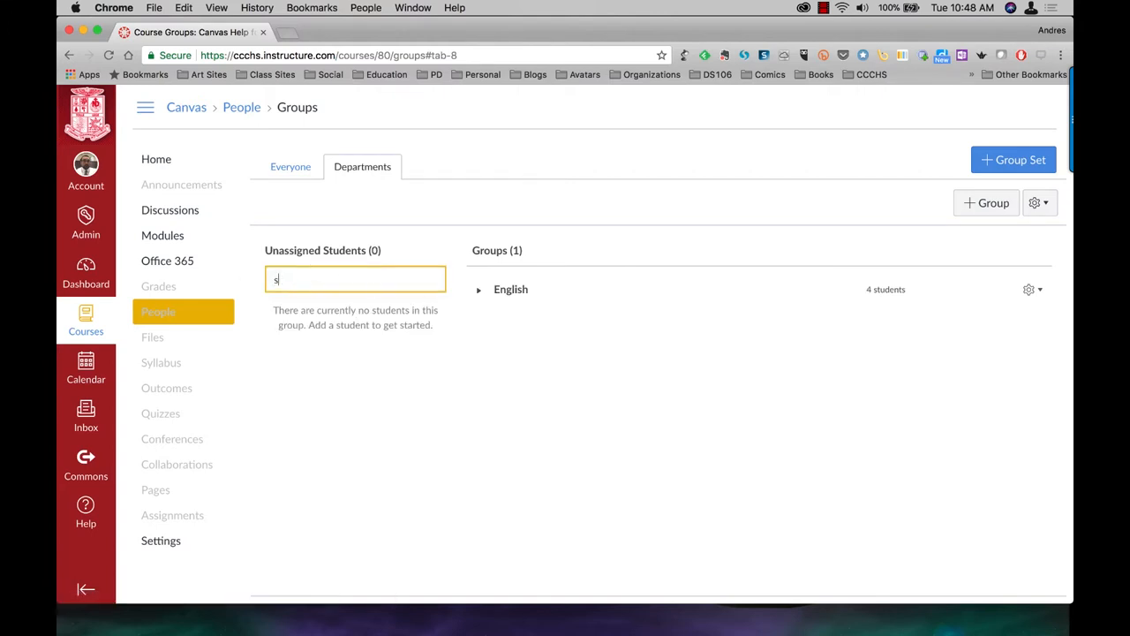
pyautogui.write('peer')
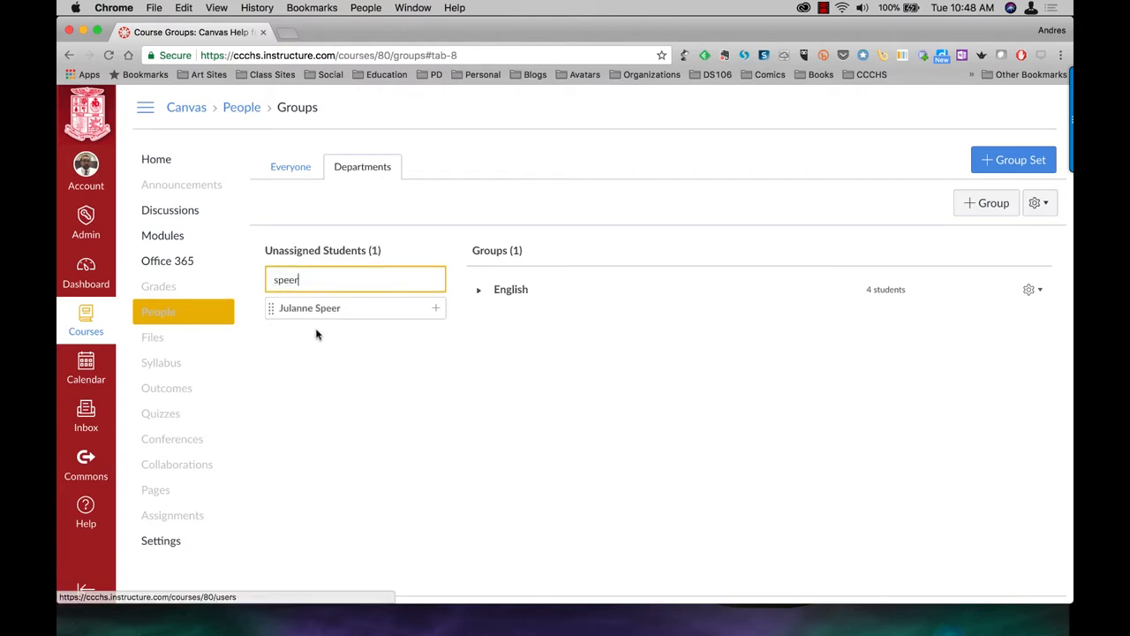
pyautogui.click(435, 307)
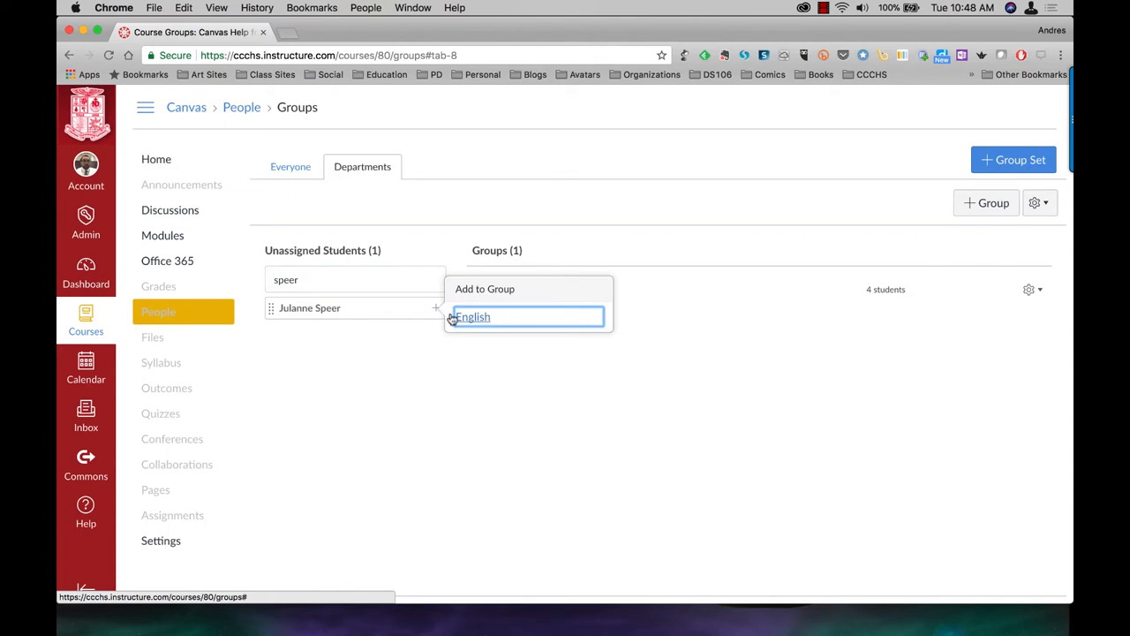
pyautogui.click(474, 318)
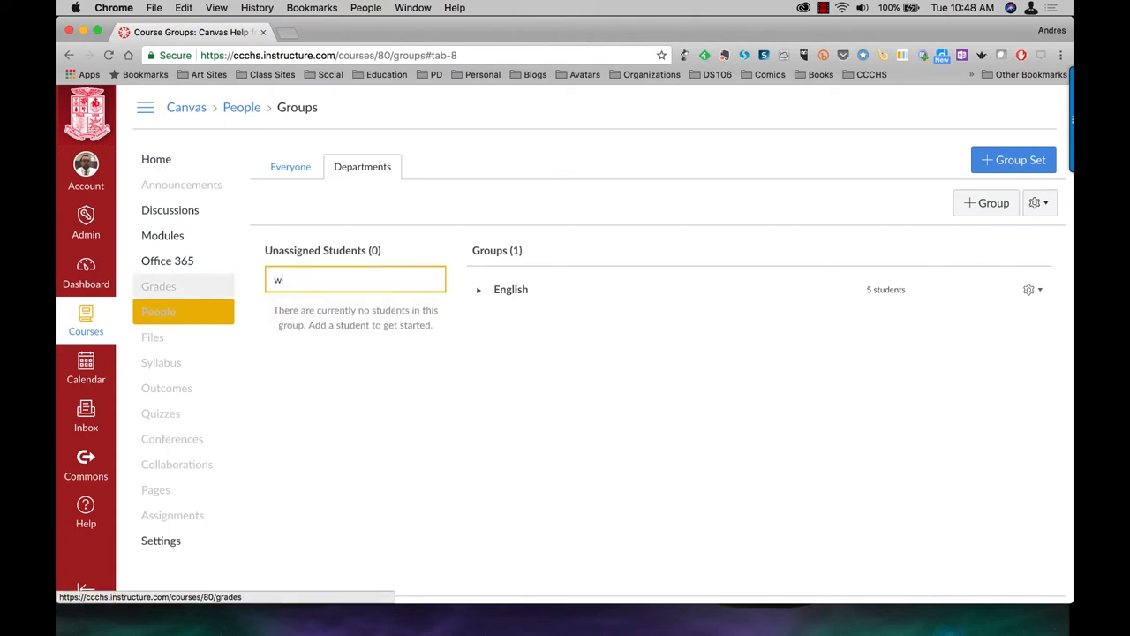
pyautogui.write('asilenko')
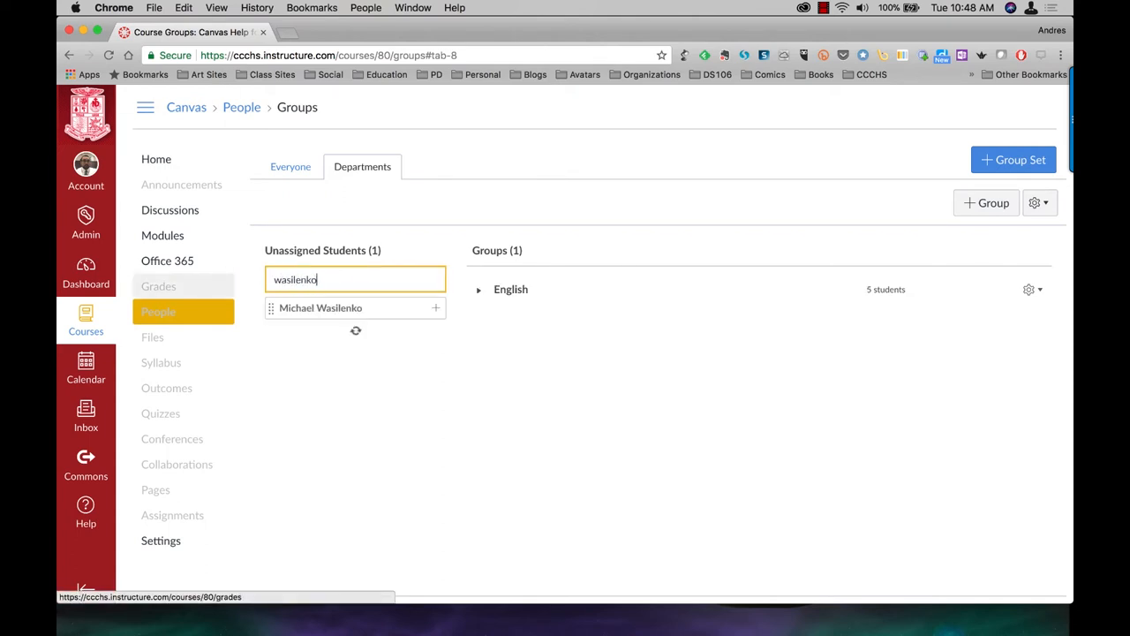
pyautogui.click(435, 307)
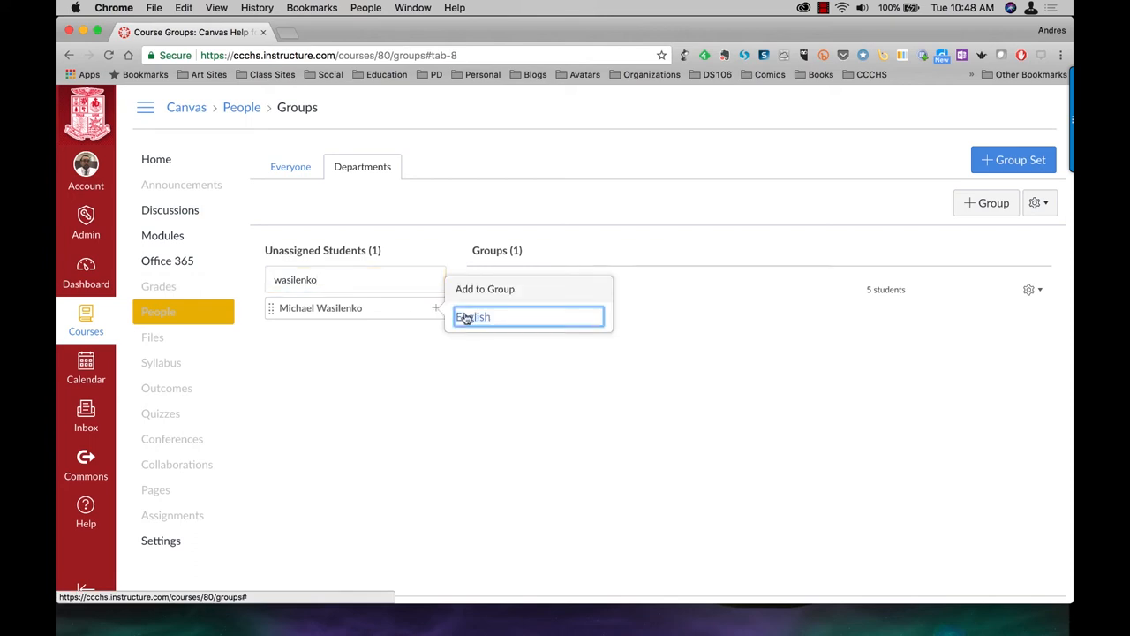
pyautogui.click(473, 316)
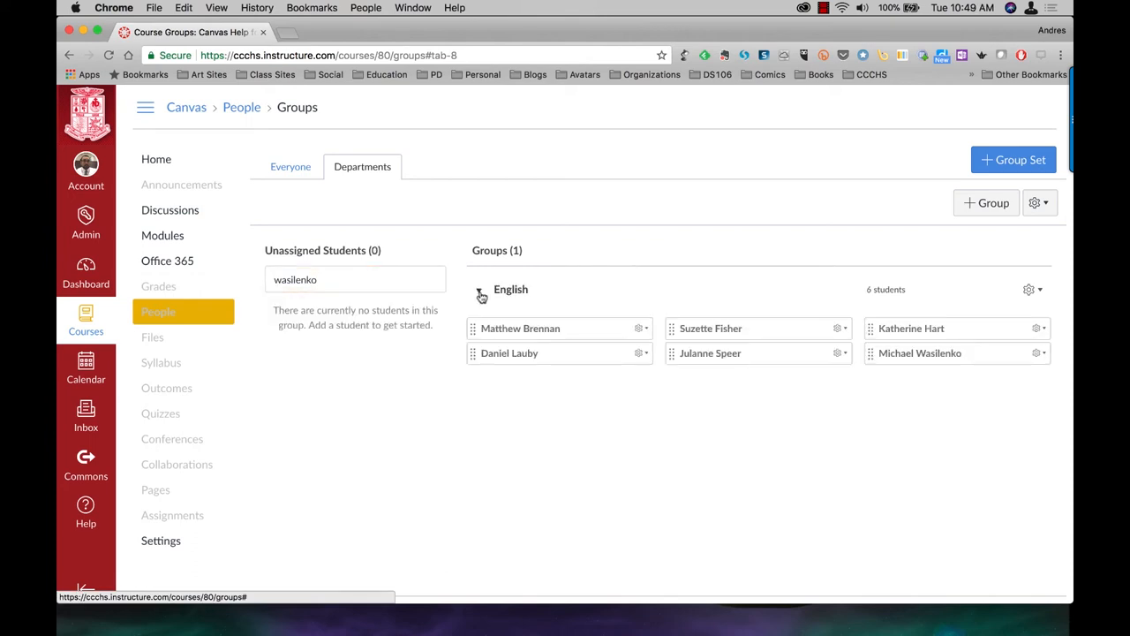
# Expand the English group to list its six members
pyautogui.click(481, 290)
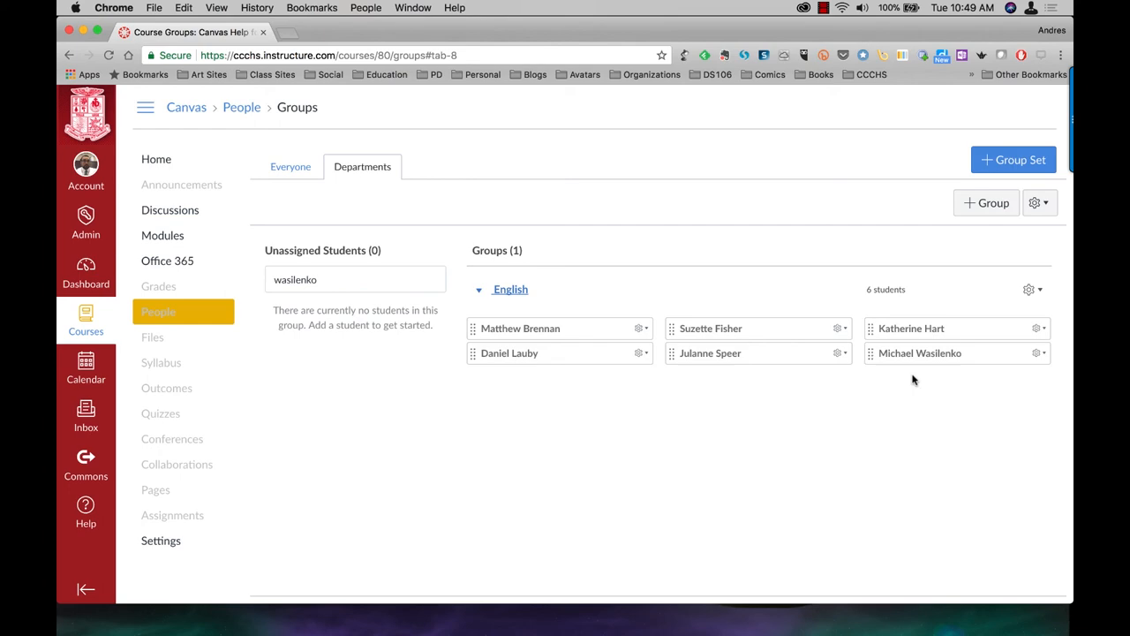